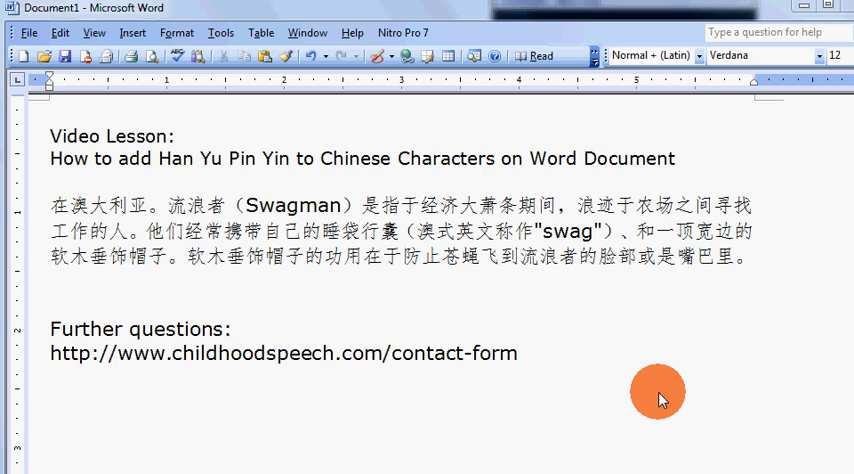
{"action": "mouse_move", "coordinate": [63, 230]}
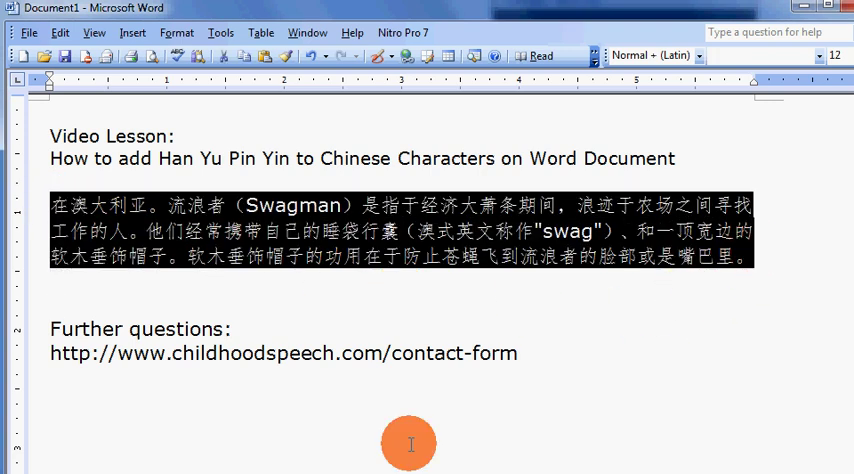
{"action": "mouse_move", "coordinate": [30, 155]}
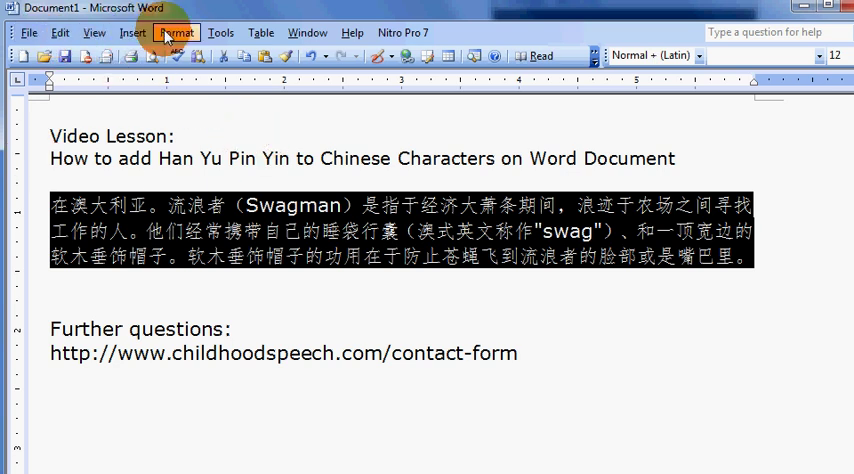
Open the Phonetic Guide from Format > Asian Layout for the Chinese paragraph
{"action": "left_click", "coordinate": [177, 32]}
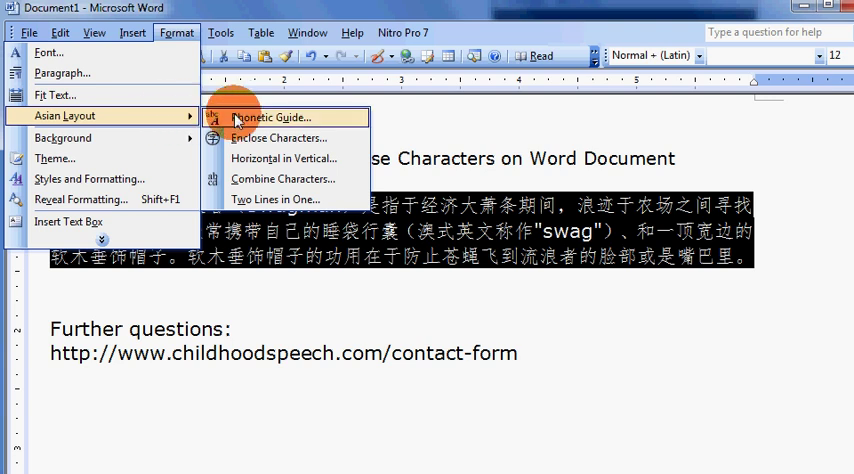
{"action": "left_click", "coordinate": [270, 117]}
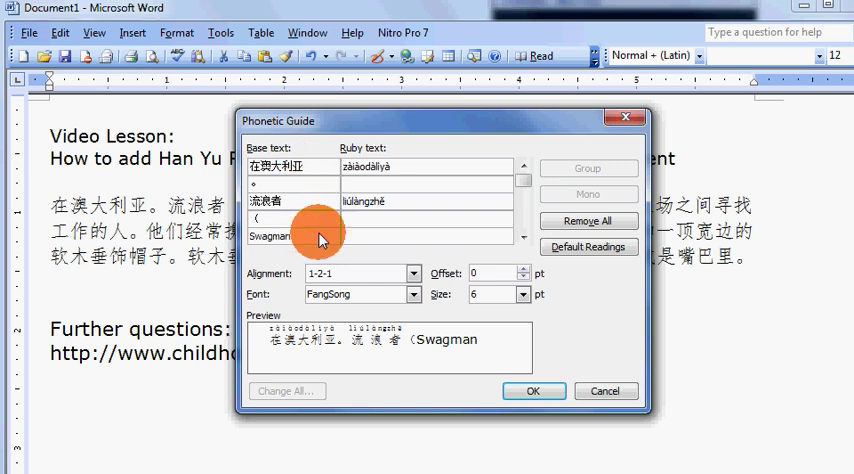
{"action": "mouse_move", "coordinate": [280, 352]}
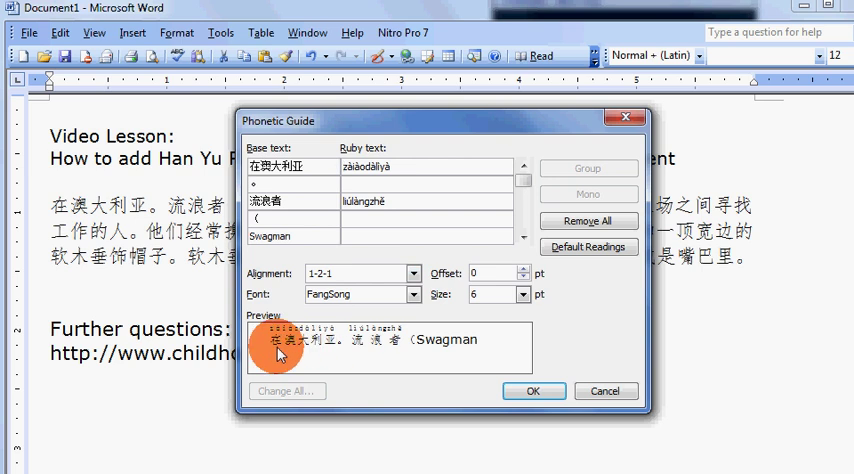
{"action": "mouse_move", "coordinate": [318, 355]}
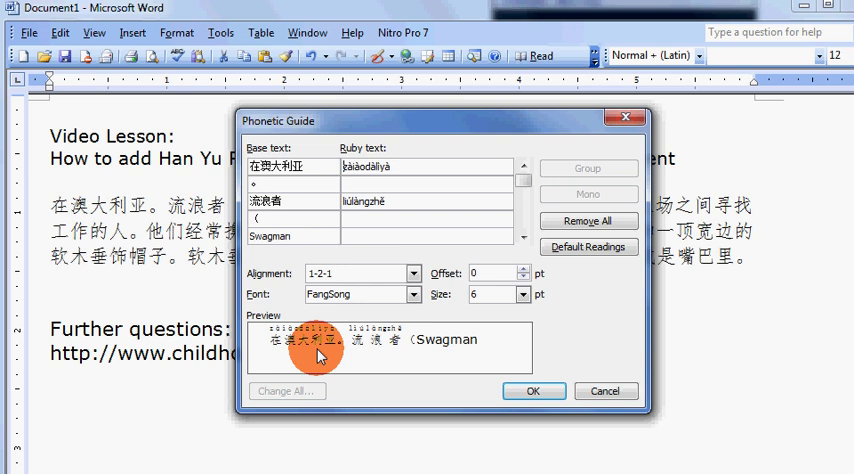
{"action": "mouse_move", "coordinate": [380, 360]}
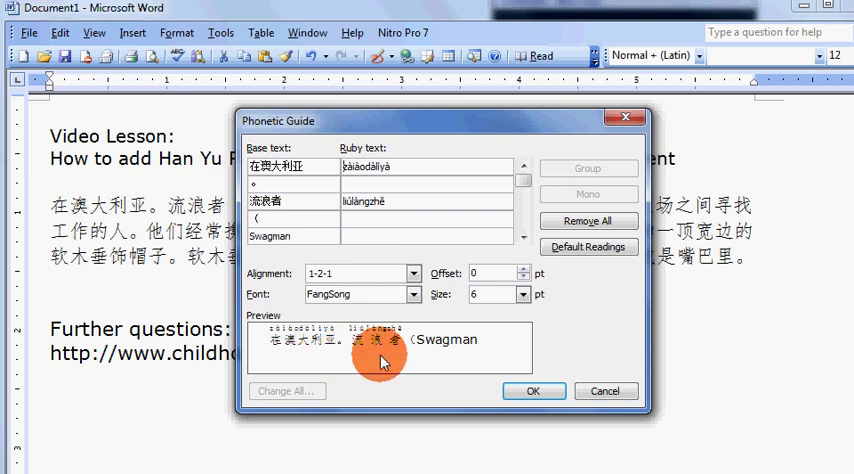
{"action": "mouse_move", "coordinate": [405, 332]}
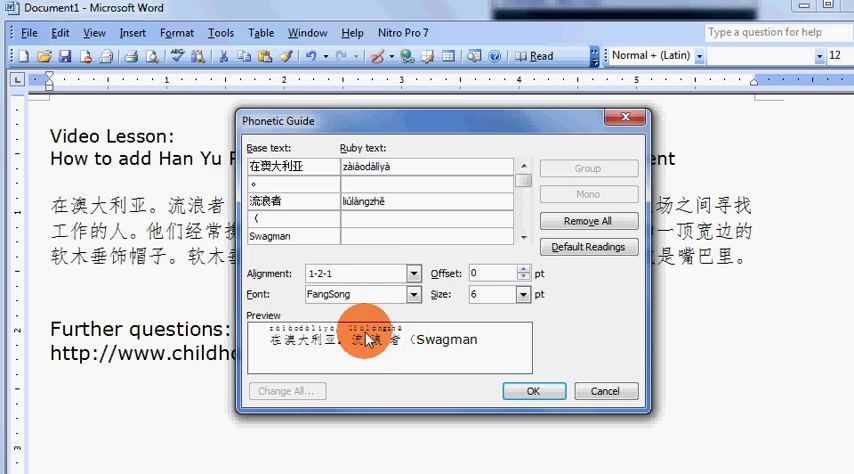
{"action": "mouse_move", "coordinate": [363, 347]}
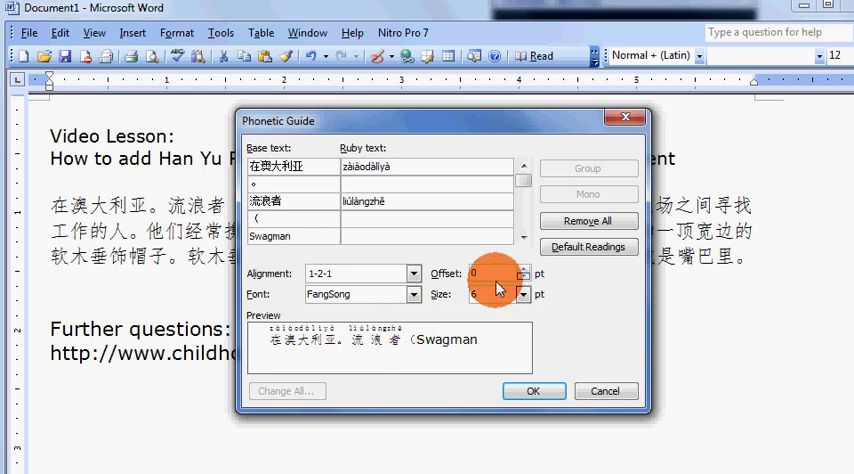
{"action": "mouse_move", "coordinate": [460, 278]}
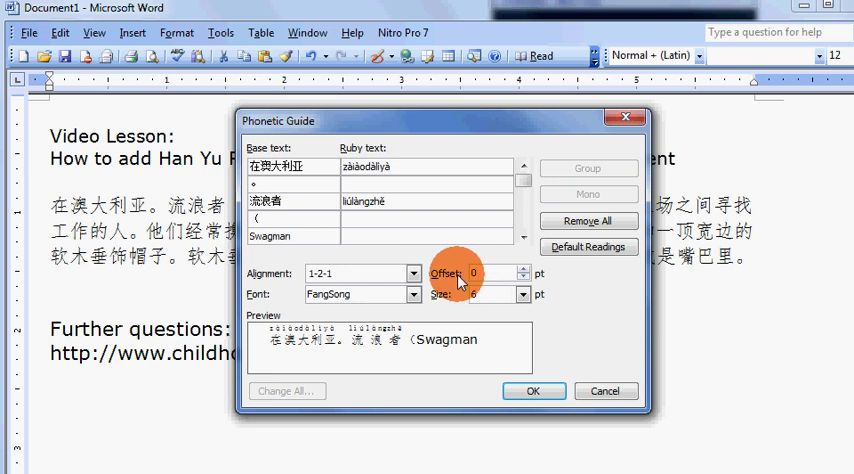
{"action": "mouse_move", "coordinate": [523, 275]}
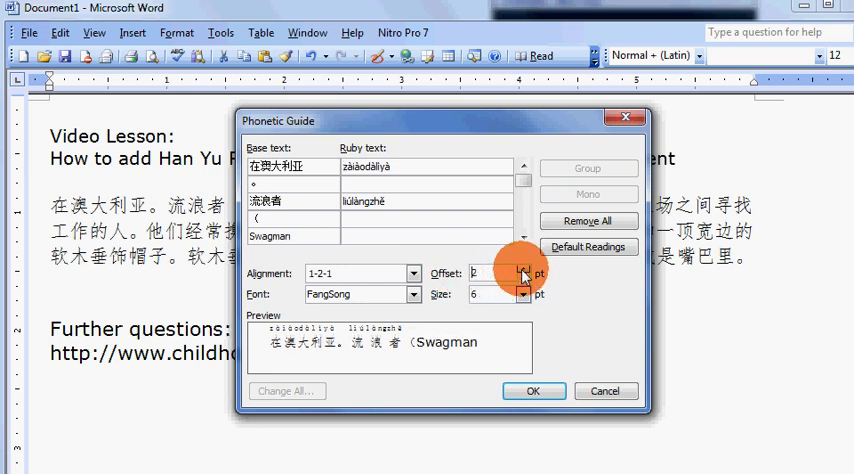
Apply pinyin to the whole paragraph with a 4 pt ruby offset
{"action": "left_click", "coordinate": [520, 269]}
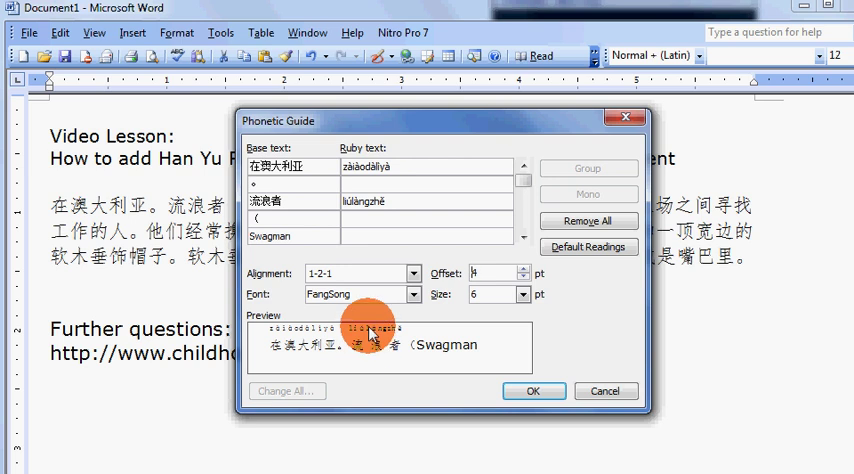
{"action": "mouse_move", "coordinate": [370, 352]}
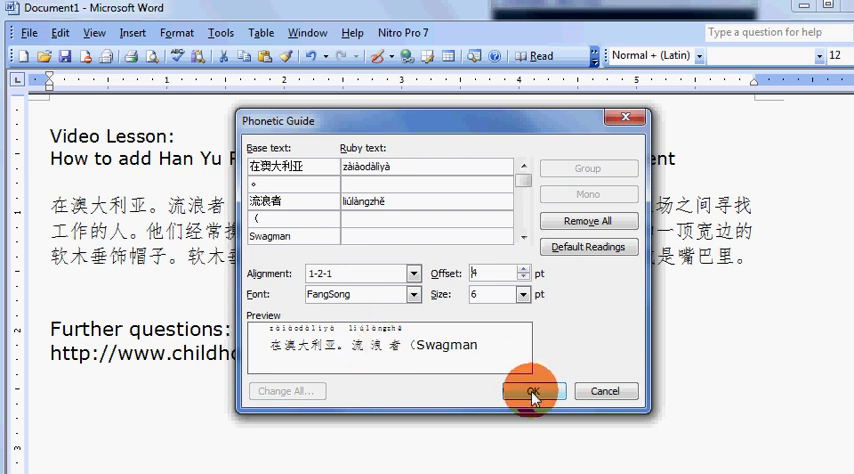
{"action": "left_click", "coordinate": [531, 390]}
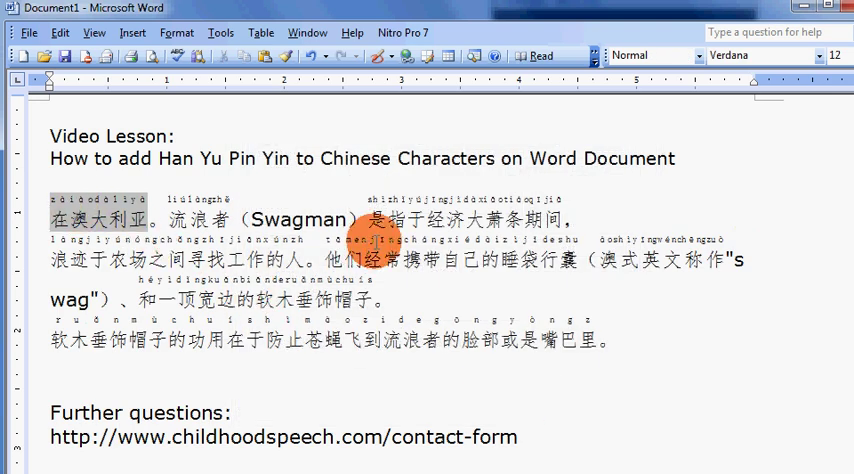
{"action": "mouse_move", "coordinate": [620, 330]}
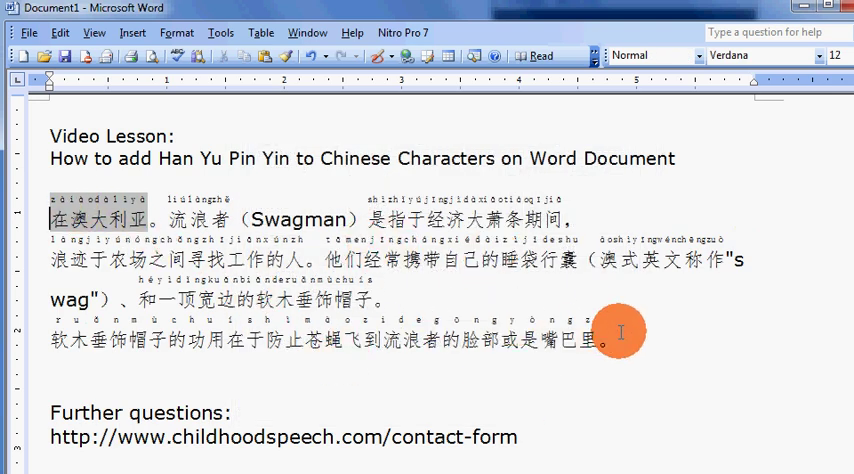
{"action": "mouse_move", "coordinate": [149, 181]}
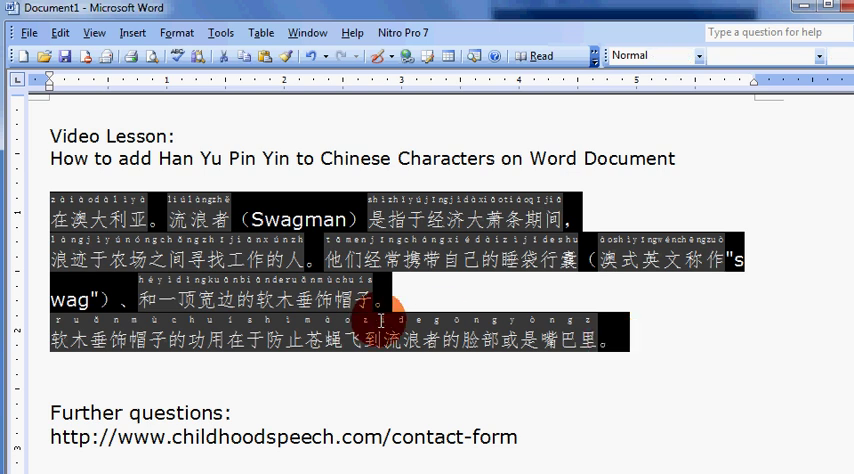
{"action": "mouse_move", "coordinate": [177, 32]}
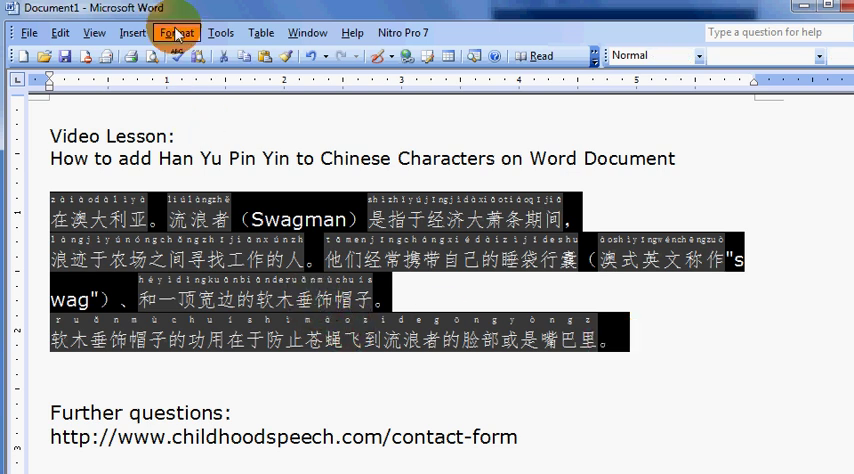
Reopen the Phonetic Guide from Format > Asian Layout on the annotated paragraph
{"action": "left_click", "coordinate": [177, 32]}
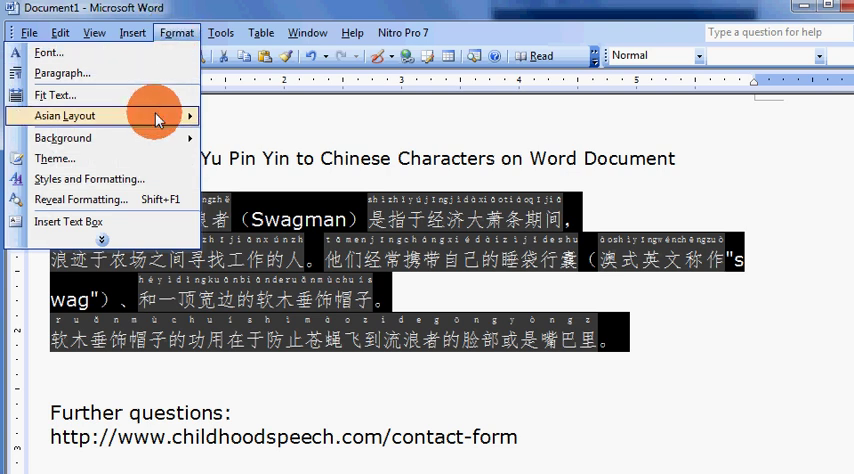
{"action": "mouse_move", "coordinate": [100, 115]}
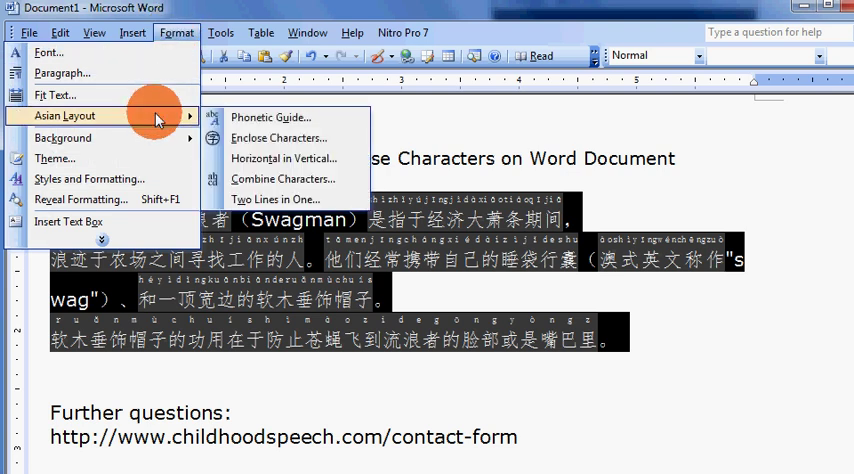
{"action": "mouse_move", "coordinate": [270, 117]}
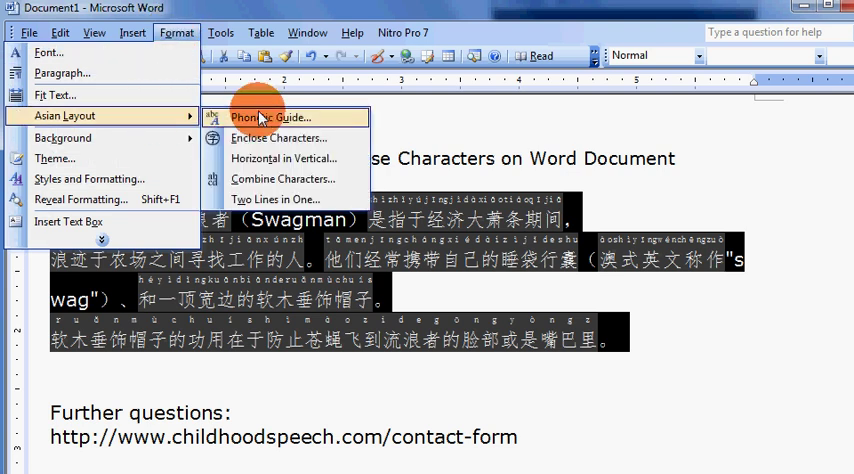
{"action": "left_click", "coordinate": [272, 117]}
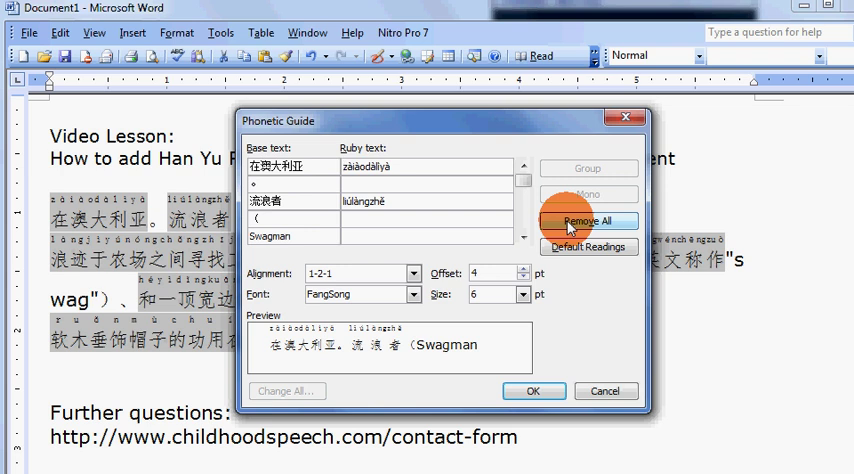
Clear every pinyin reading with Remove All and confirm
{"action": "left_click", "coordinate": [589, 221]}
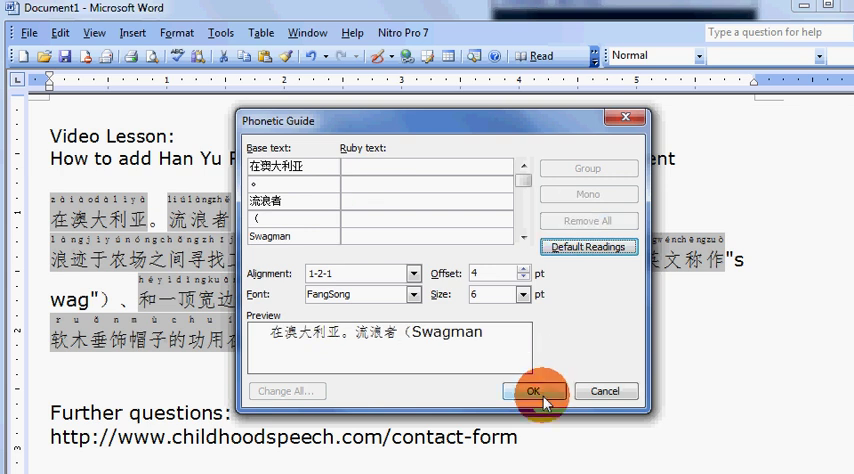
{"action": "left_click", "coordinate": [535, 391]}
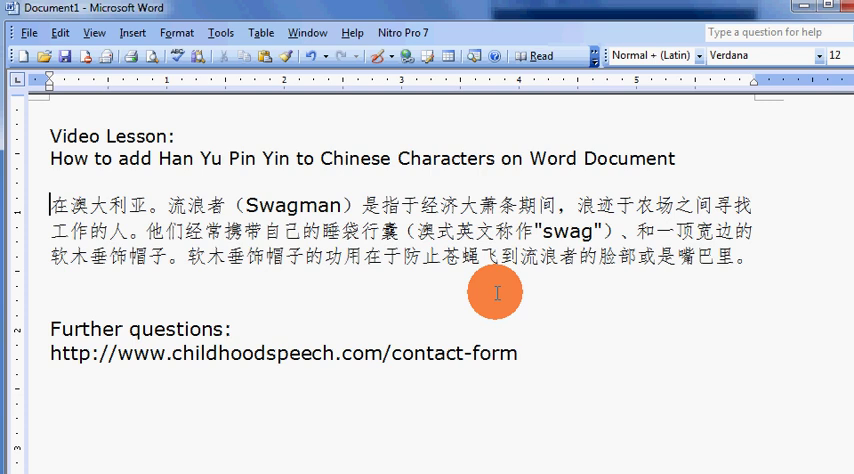
{"action": "mouse_move", "coordinate": [500, 262]}
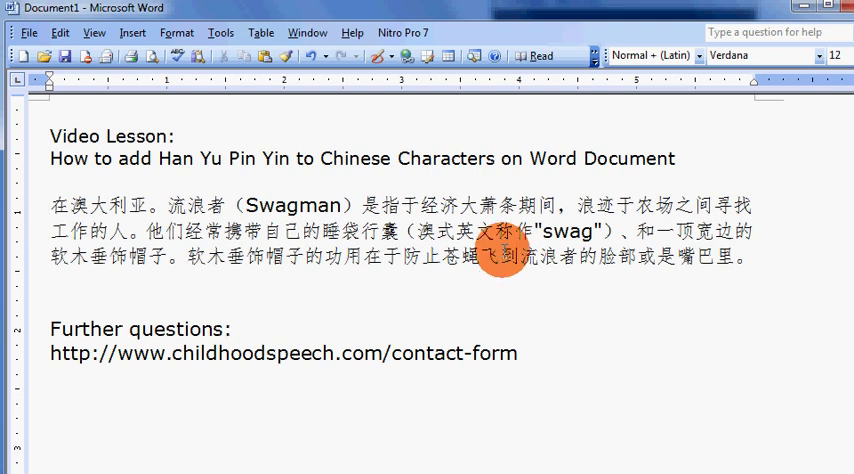